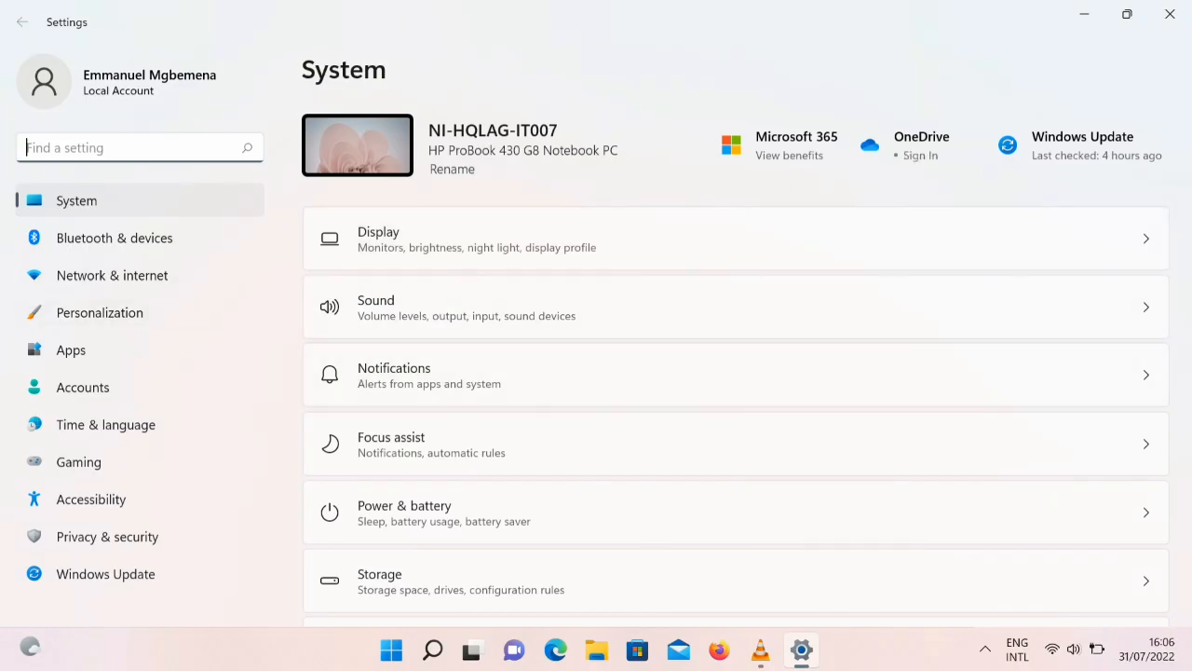
- Search settings for 'recover' and open the Recovery page
type("recover")
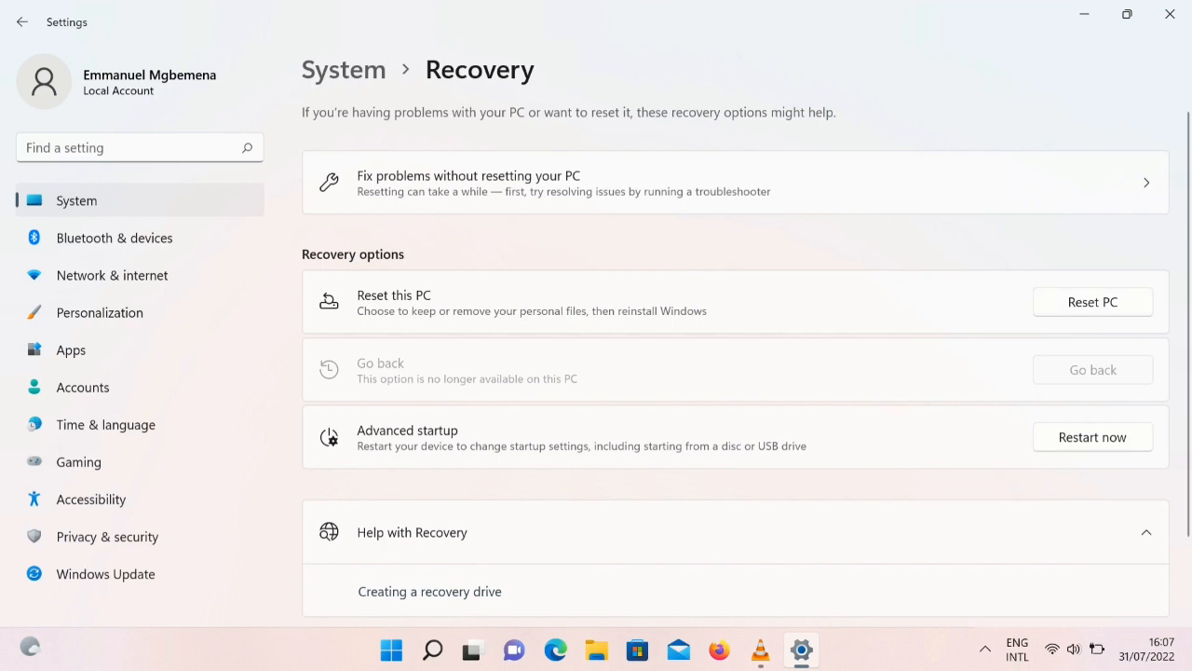
- Start Reset this PC from the Recovery page
left_click(1092, 301)
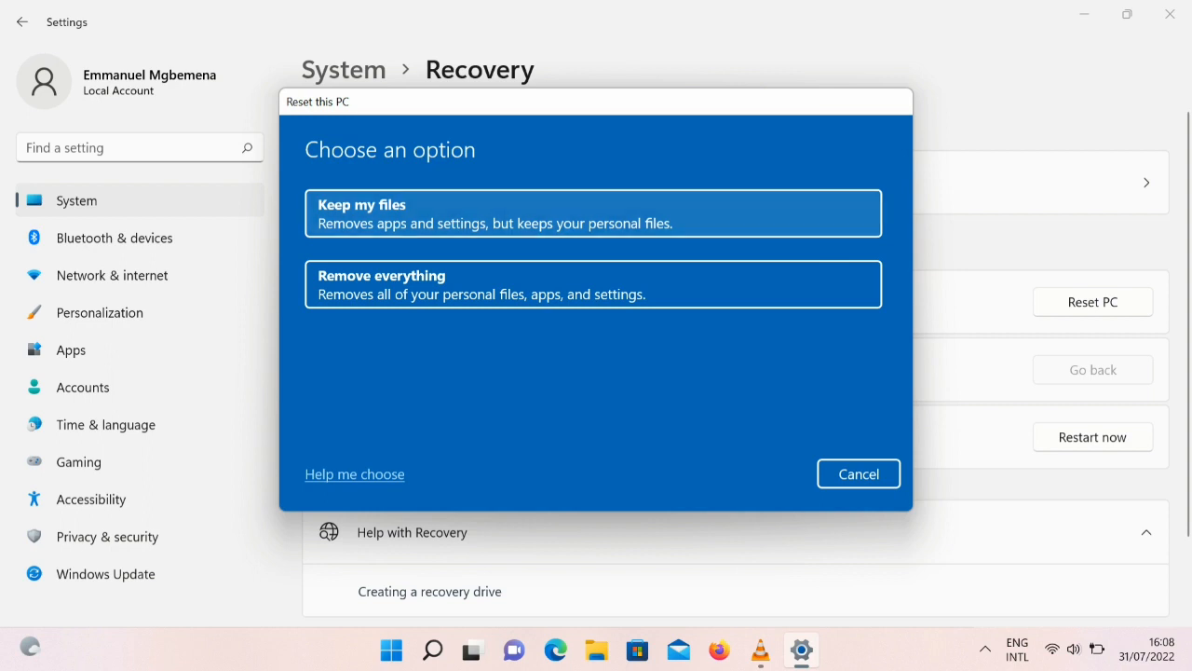
- Choose Keep my files for the reset, then launch Firefox from the taskbar
left_click(592, 213)
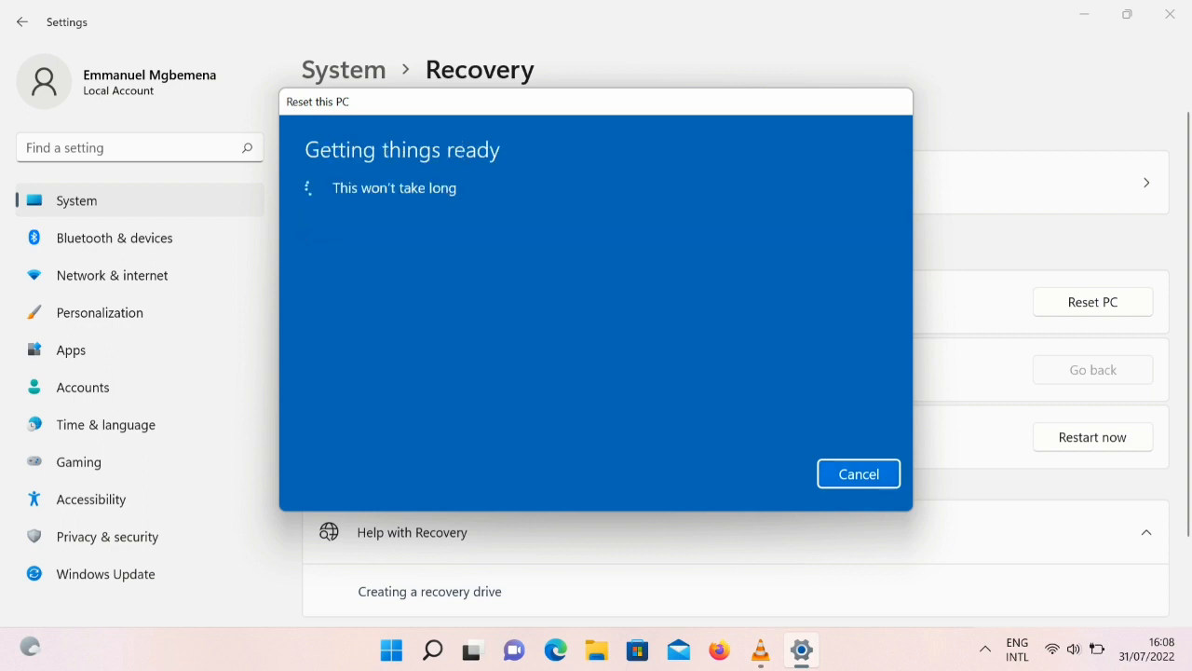
left_click(858, 473)
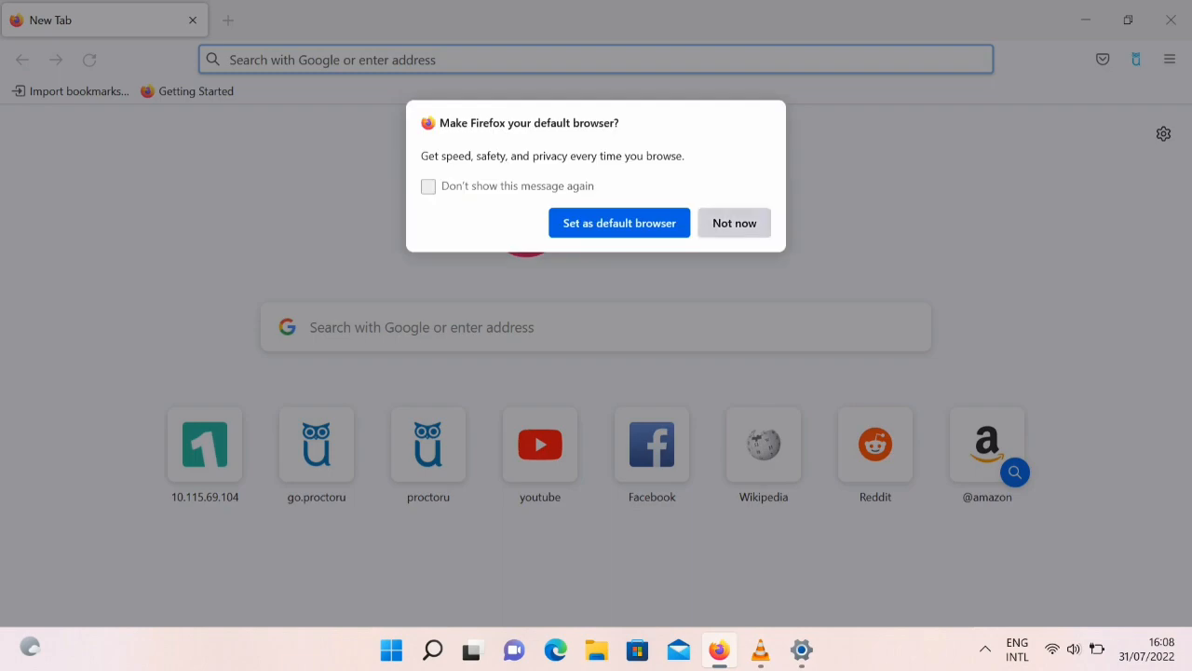
- Search 'windows 10 download' and open Microsoft's Download Windows 10 Disc Image result
type("wo")
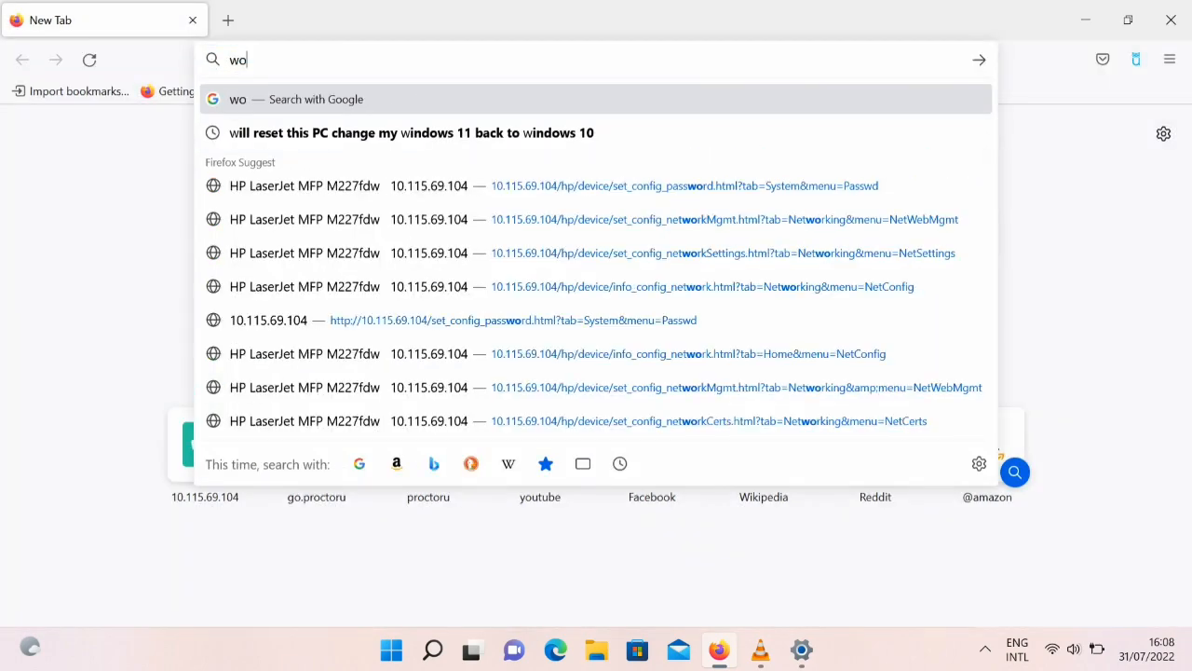
type("ndows")
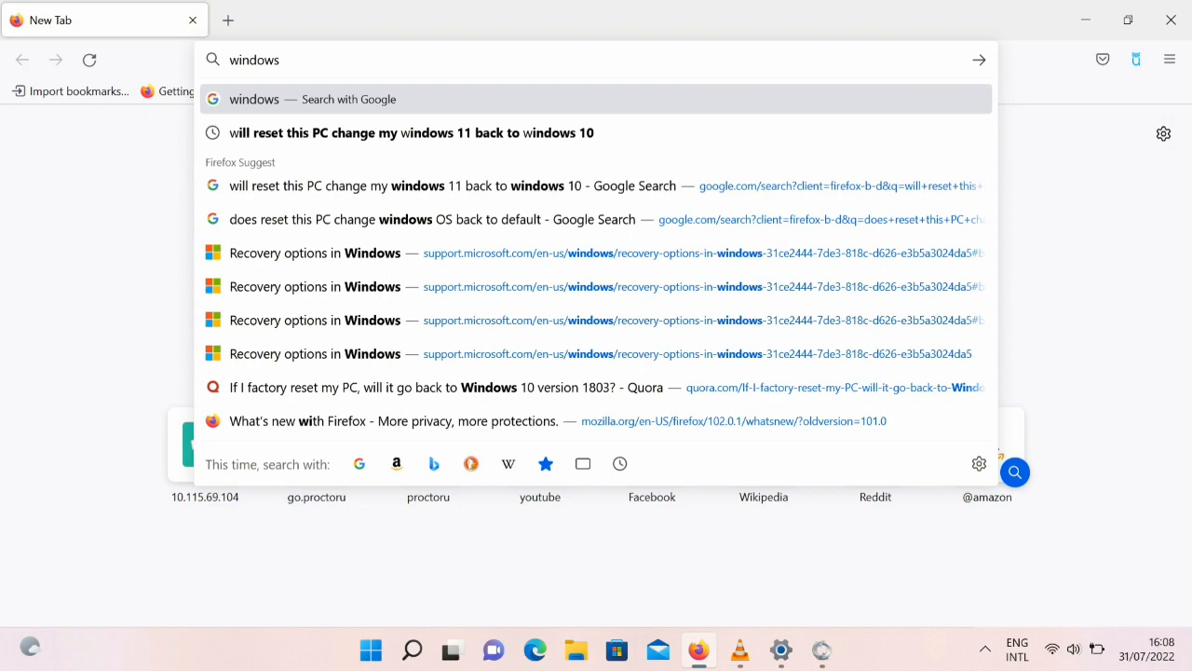
type("10 downloa")
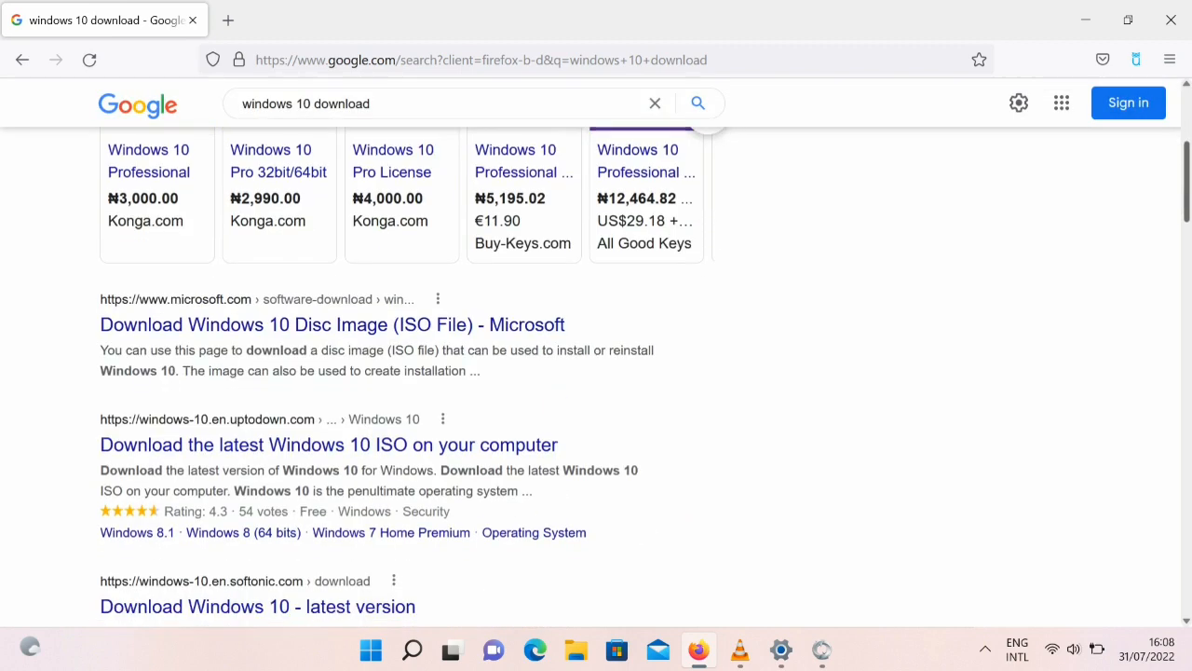
scroll("down", 3)
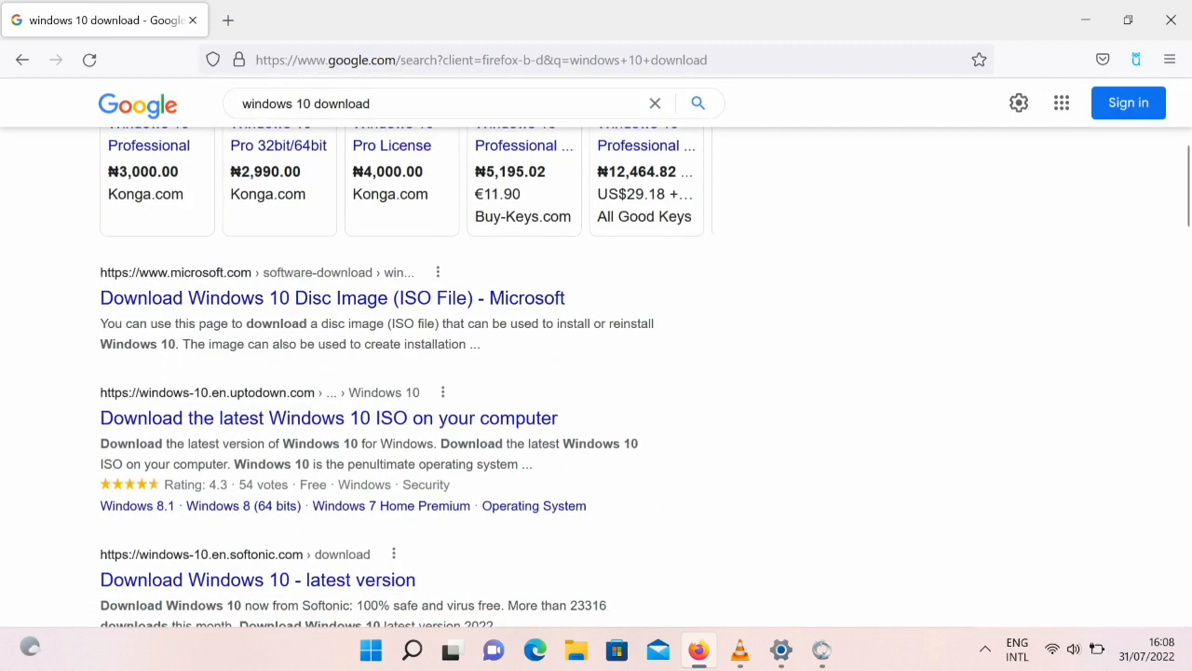
mouse_move(333, 297)
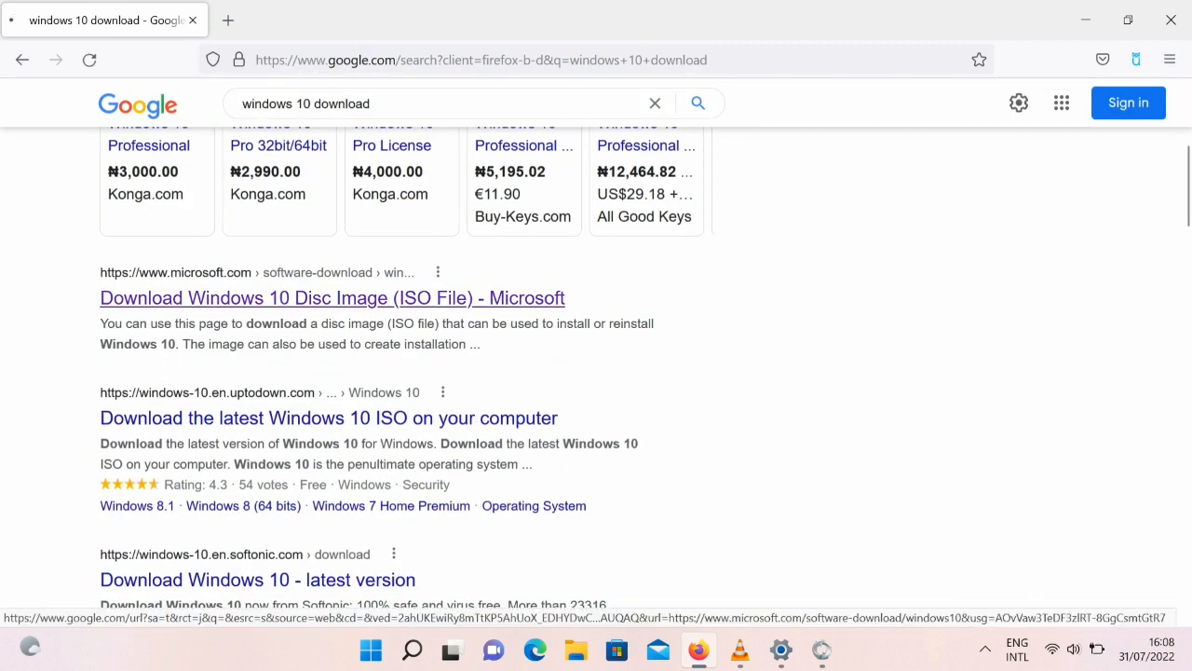
left_click(228, 20)
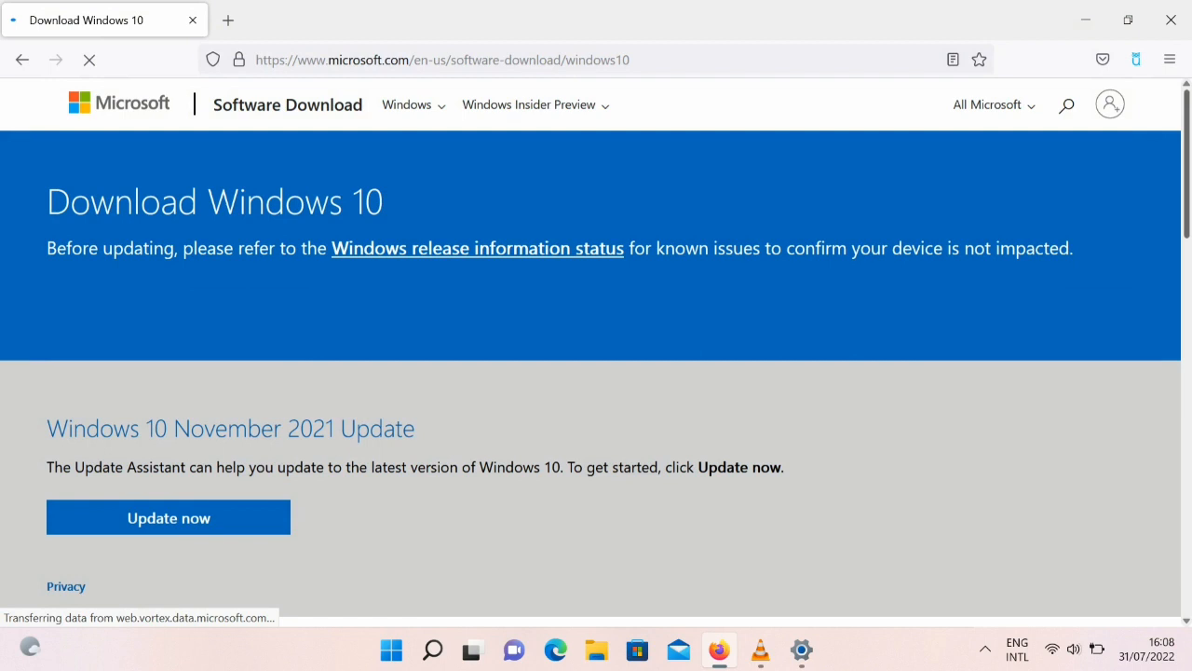
- Download the media creation tool from the Create Windows 10 installation media section
scroll("down", 3)
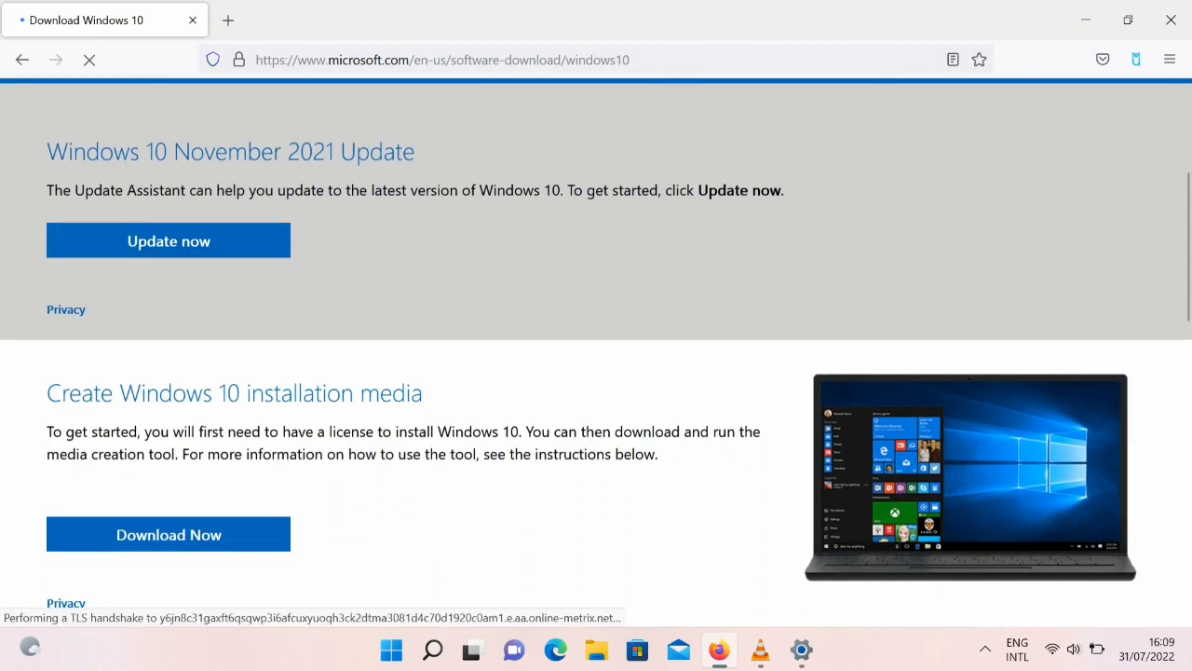
scroll("down", 3)
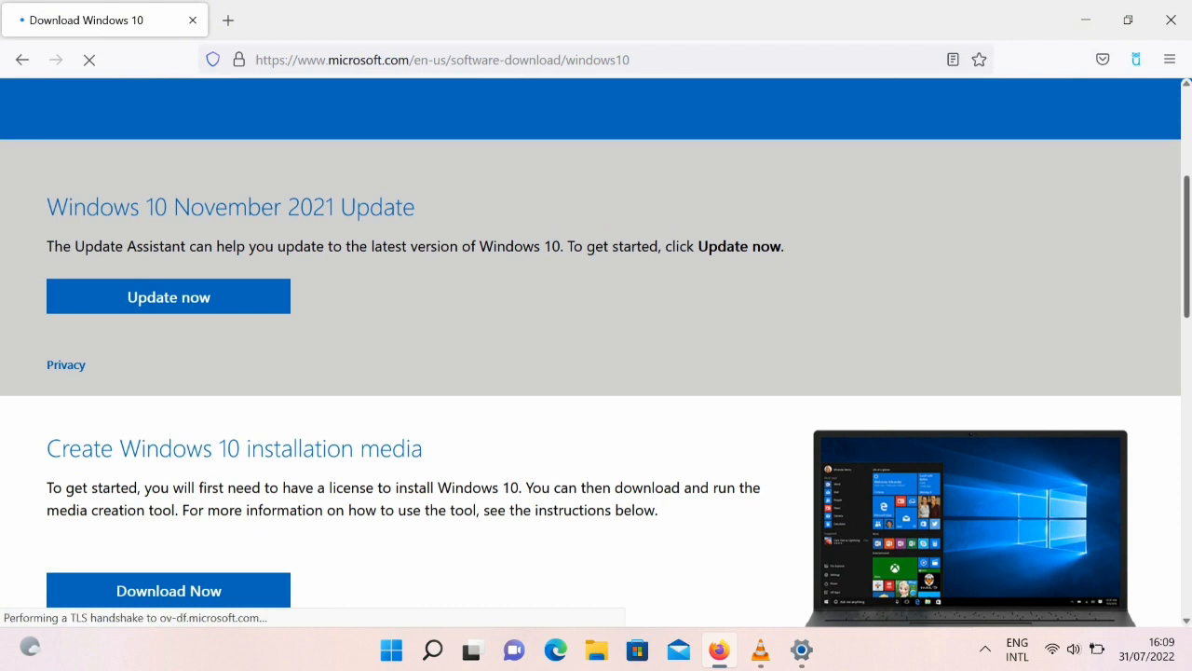
scroll("down", 3)
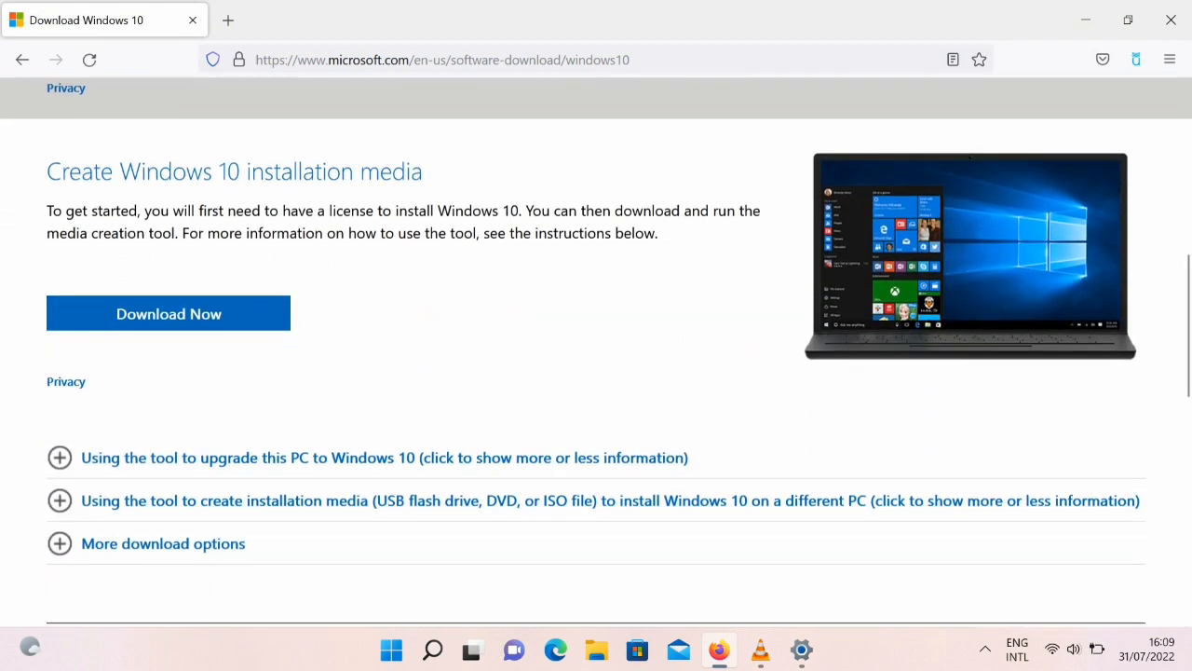
left_click(169, 313)
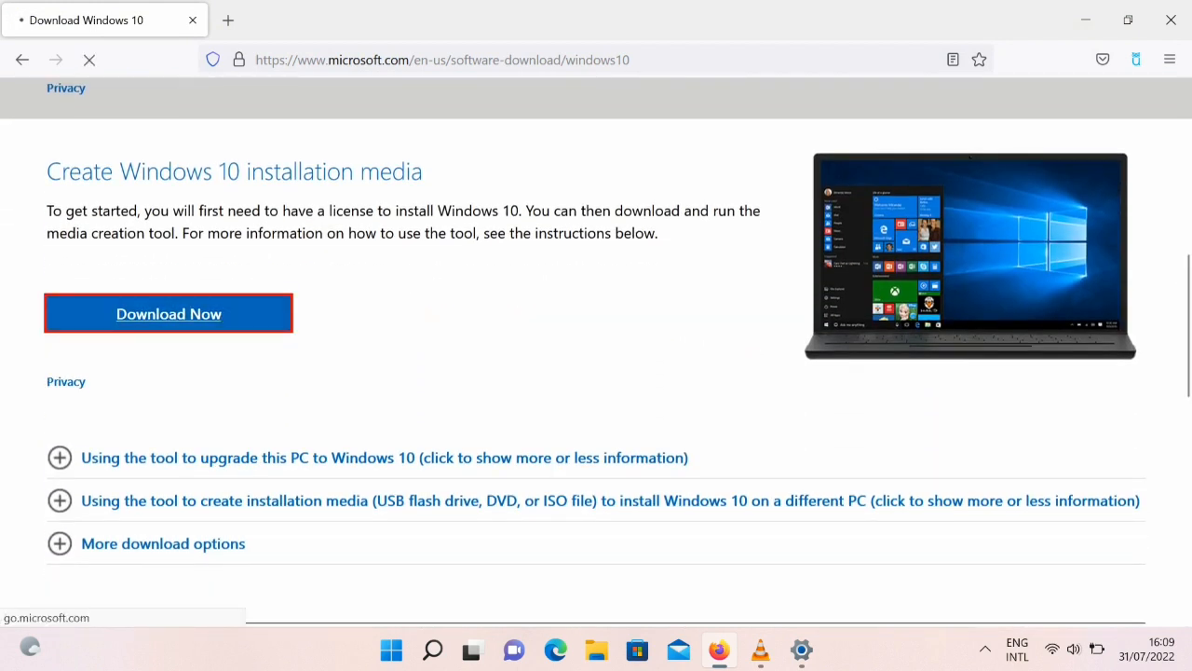
left_click(169, 313)
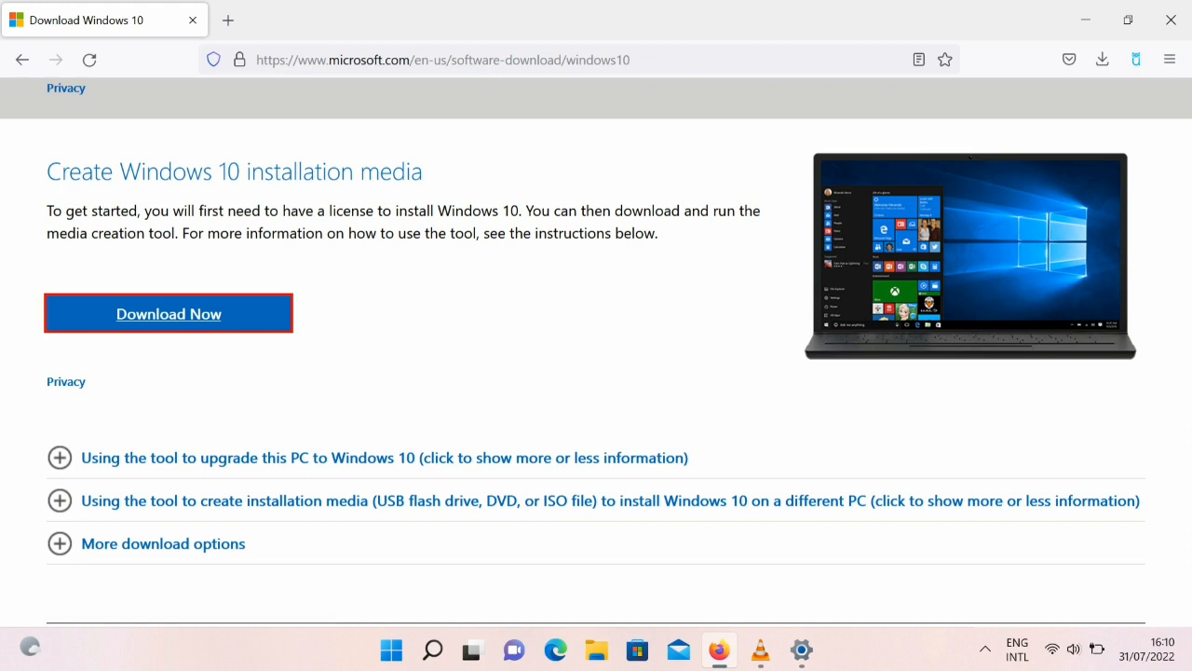
- Run the downloaded media creation tool and accept the license terms
left_click(169, 313)
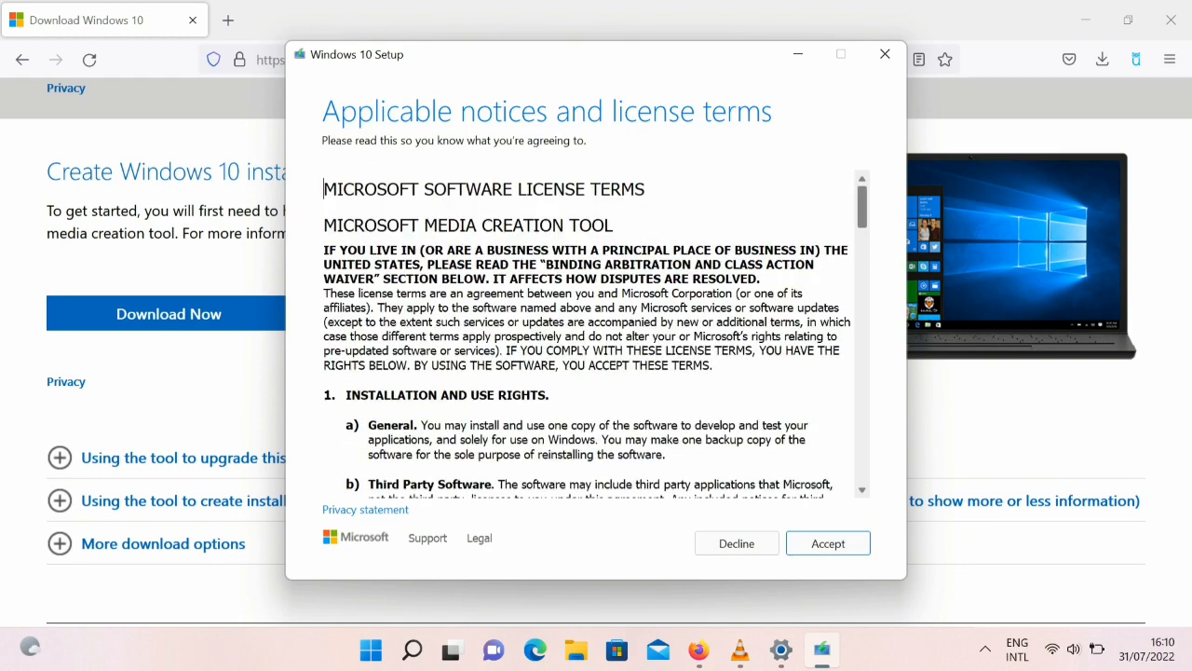
left_click(827, 543)
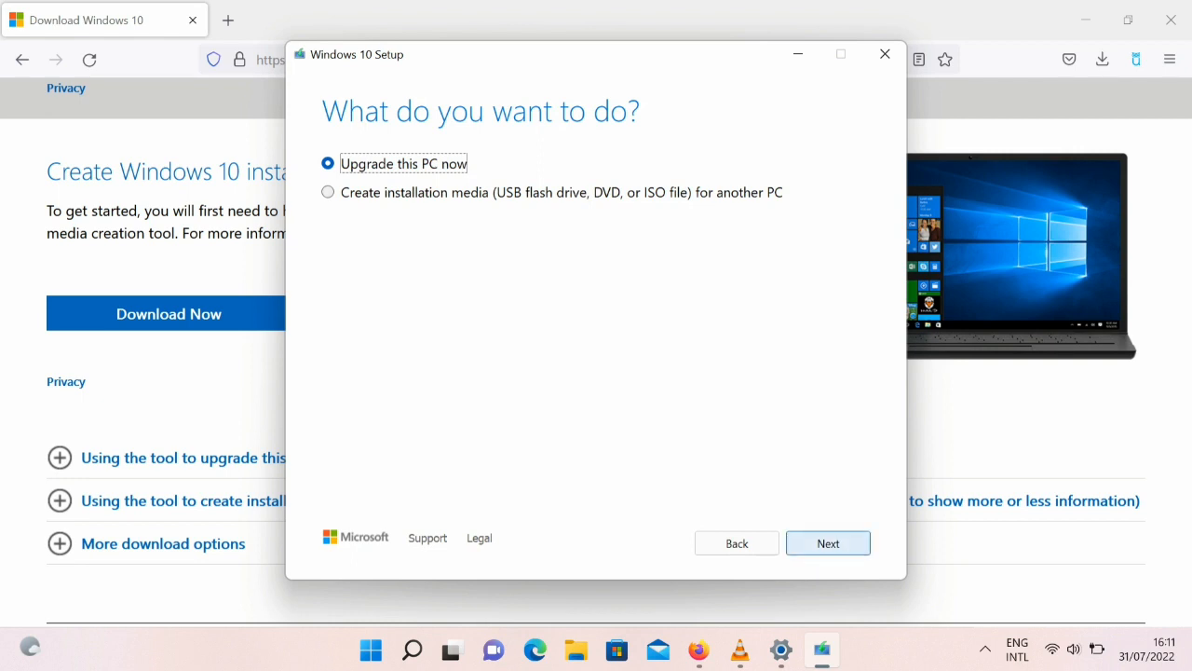
- Proceed with 'Upgrade this PC now' selected
left_click(827, 543)
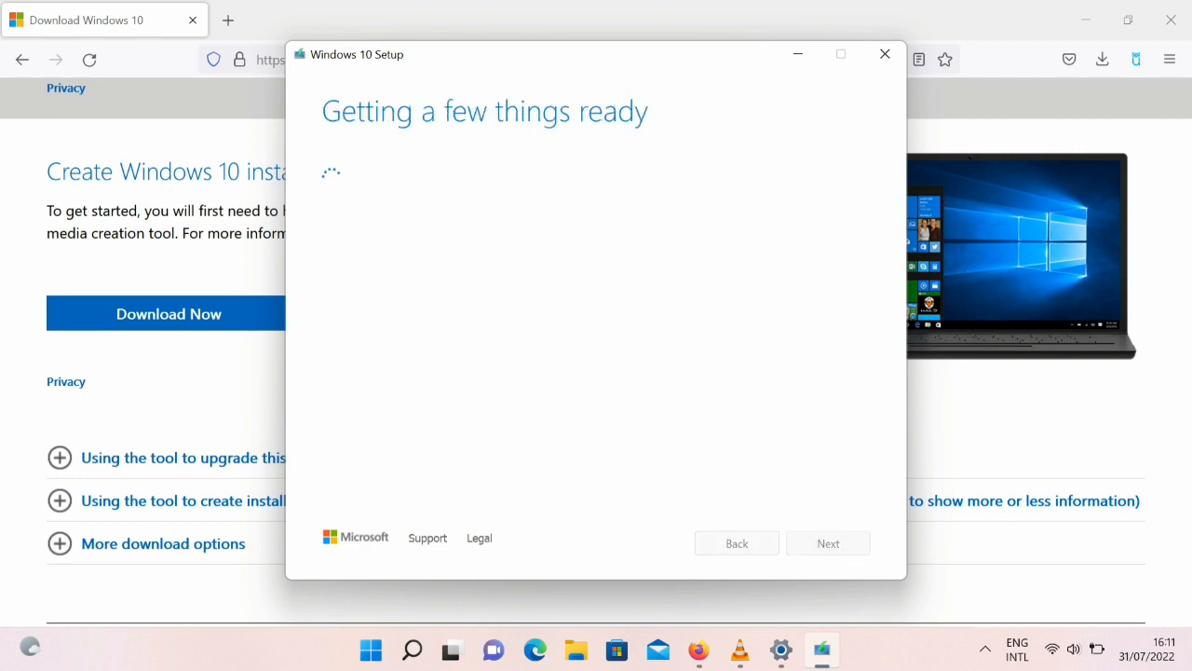